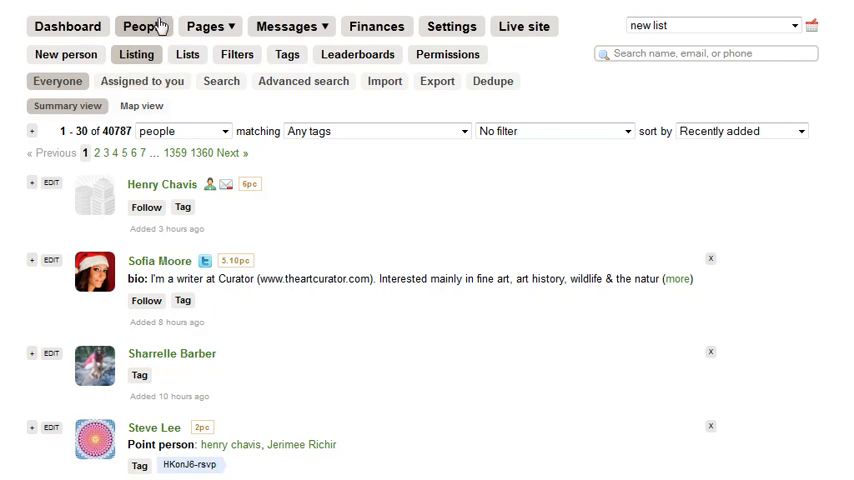
mouse_move(246, 197)
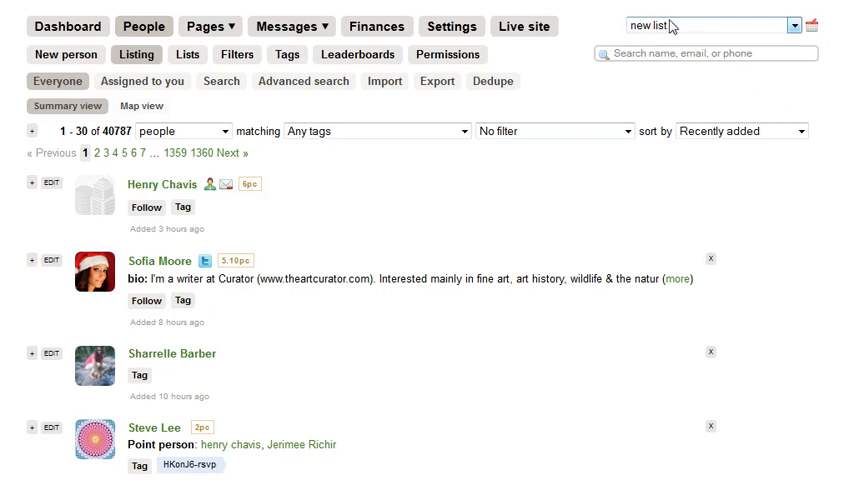
Open the saved people lists dropdown showing lists like raleigh_volunteers (78).
click(793, 25)
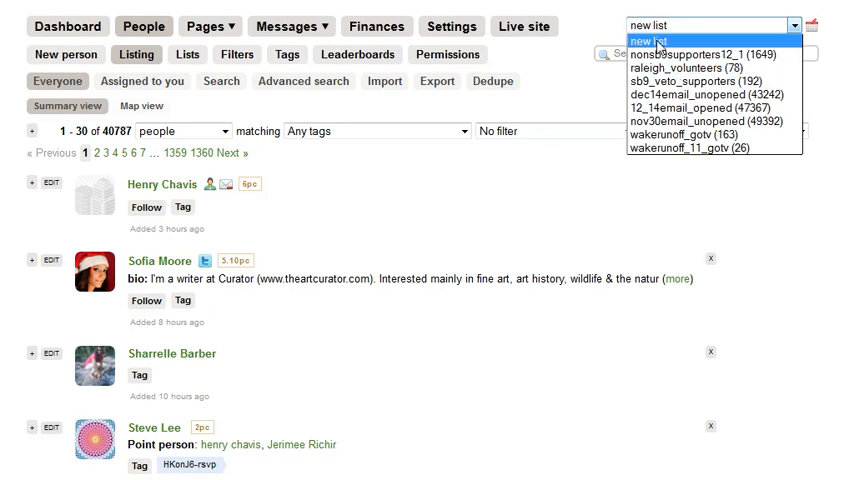
mouse_move(710, 67)
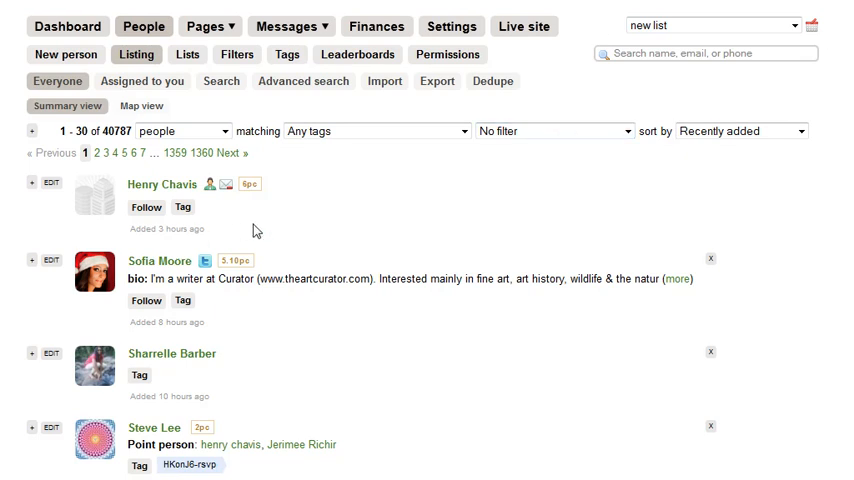
mouse_move(93, 135)
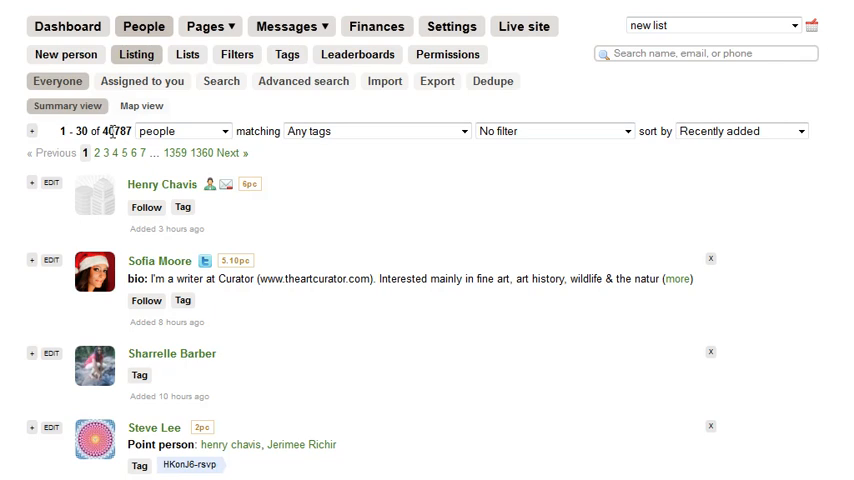
mouse_move(33, 131)
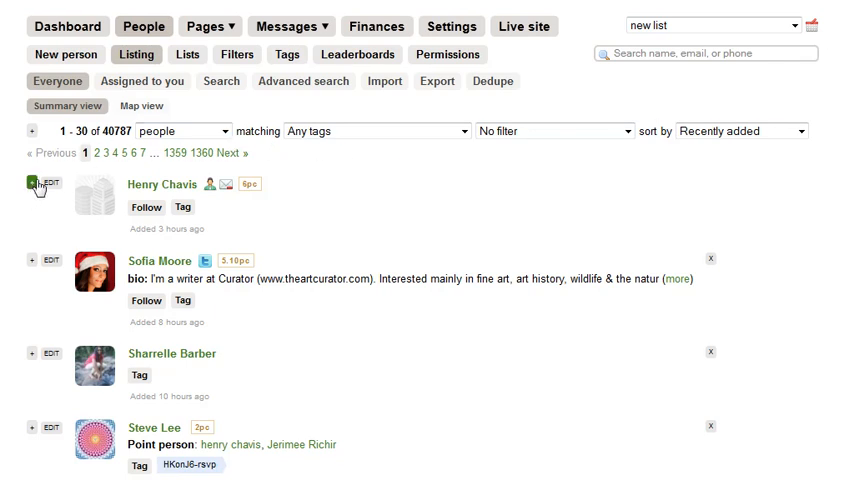
mouse_move(44, 336)
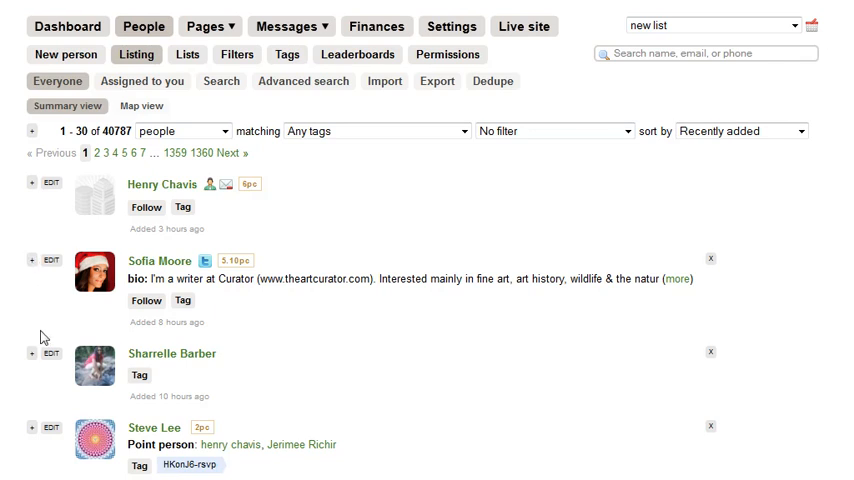
mouse_move(32, 131)
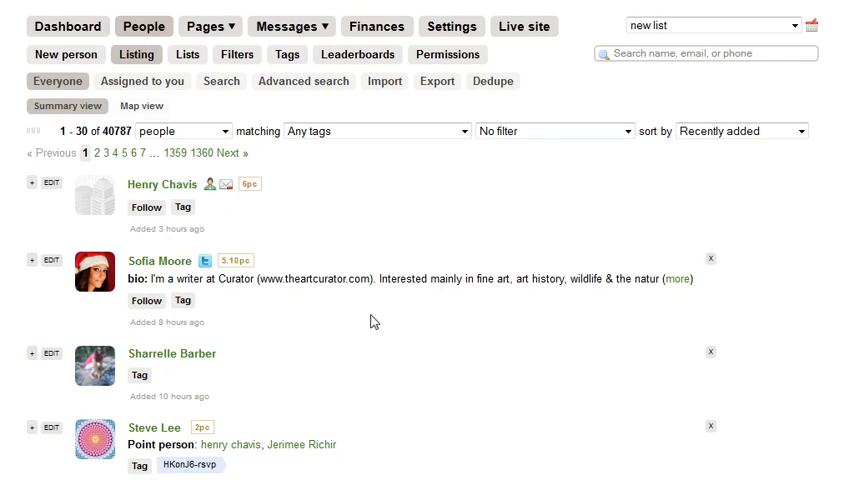
mouse_move(367, 249)
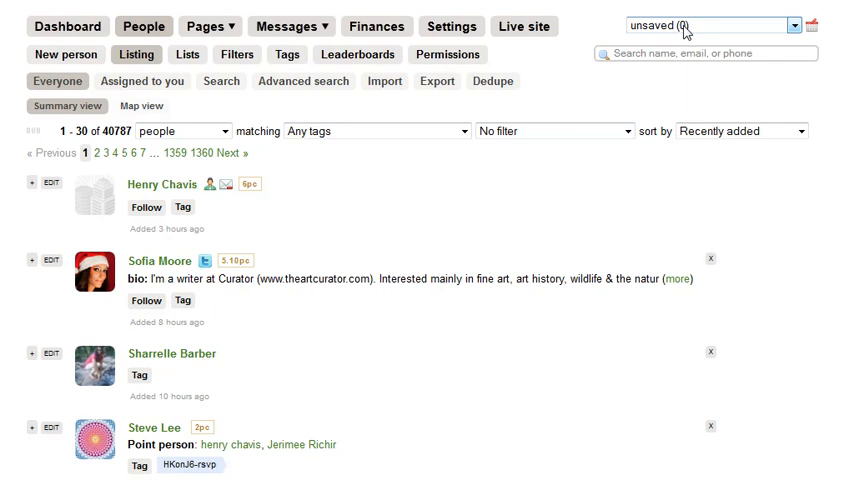
Add all 40,787 people to the unsaved list, with each person's checkbox ticked.
click(31, 131)
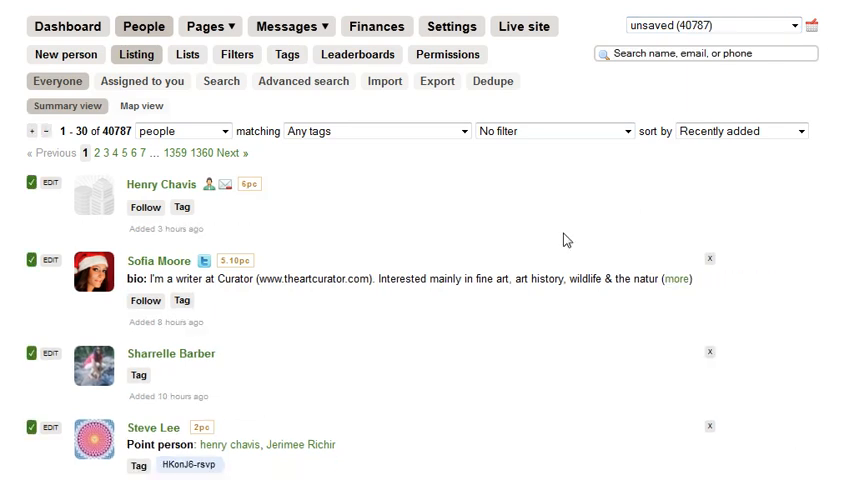
mouse_move(281, 135)
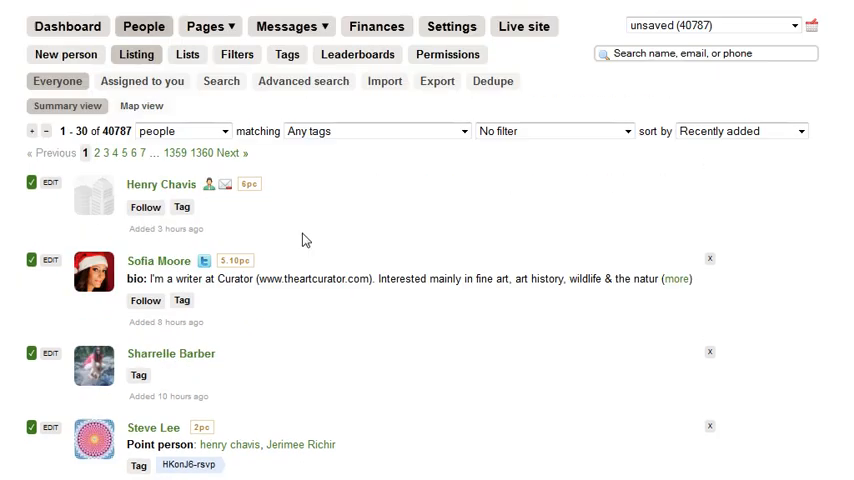
click(47, 131)
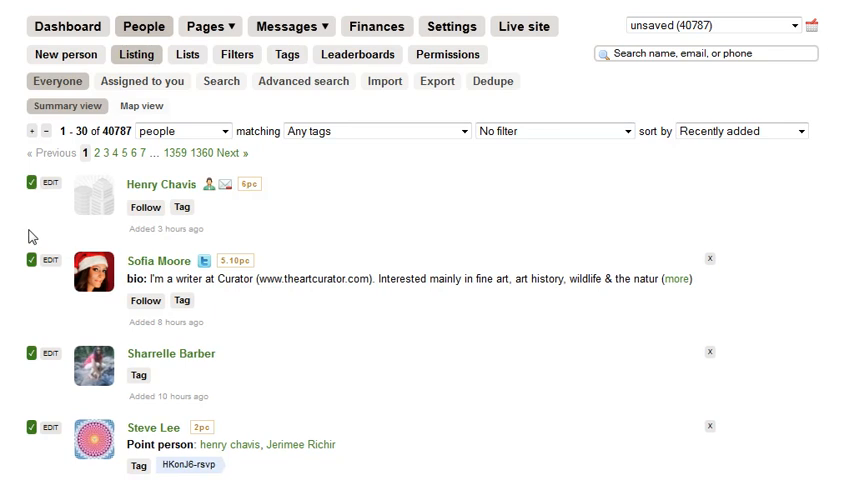
click(35, 262)
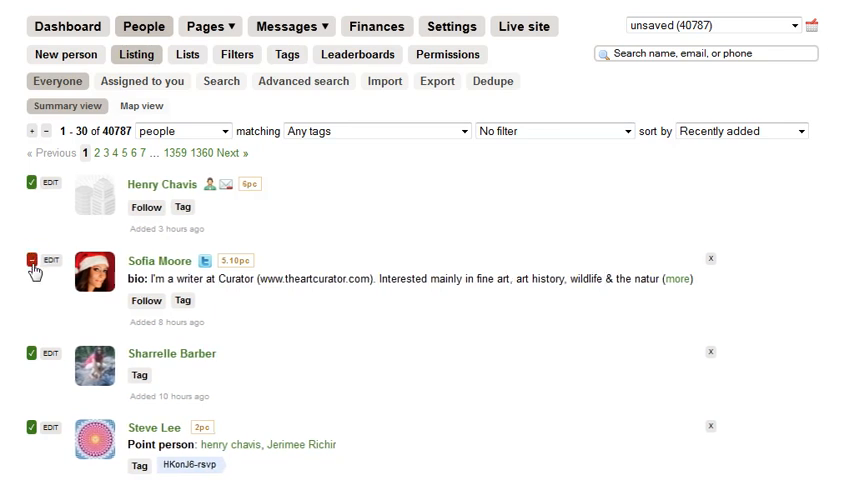
click(36, 259)
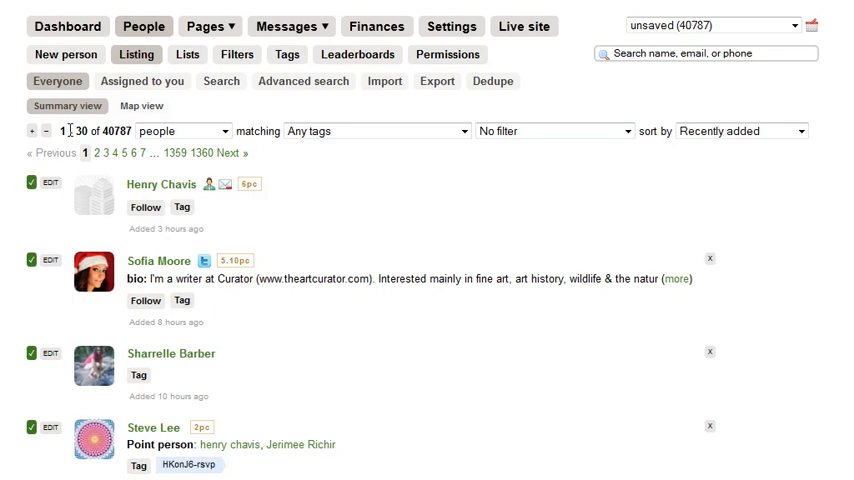
click(31, 182)
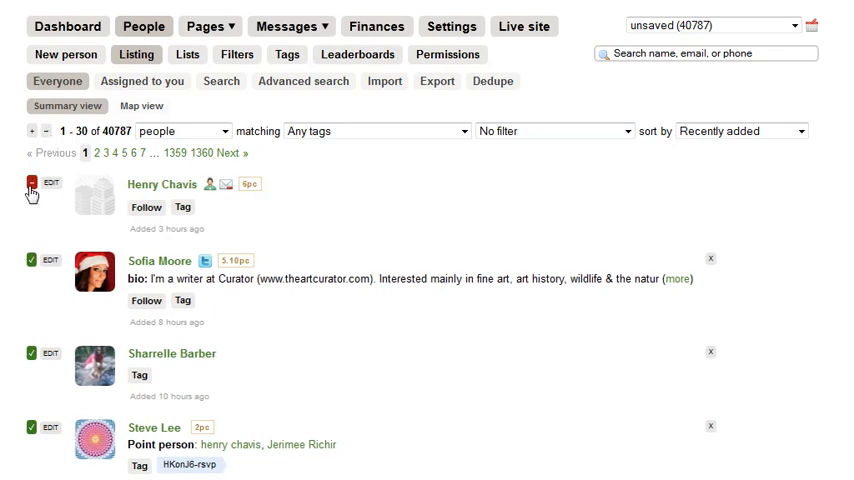
click(33, 182)
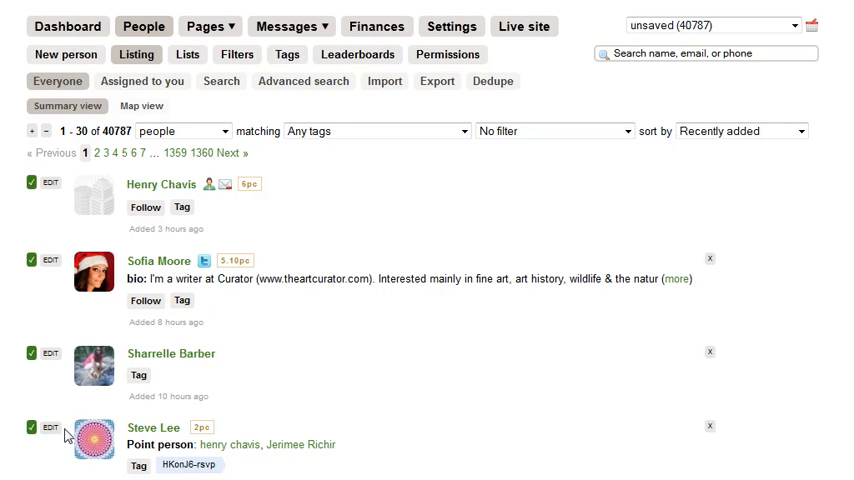
mouse_move(68, 435)
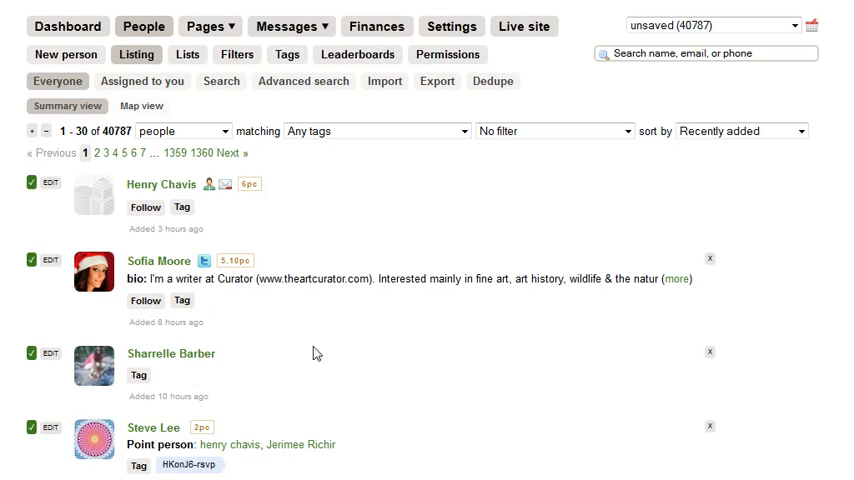
mouse_move(258, 274)
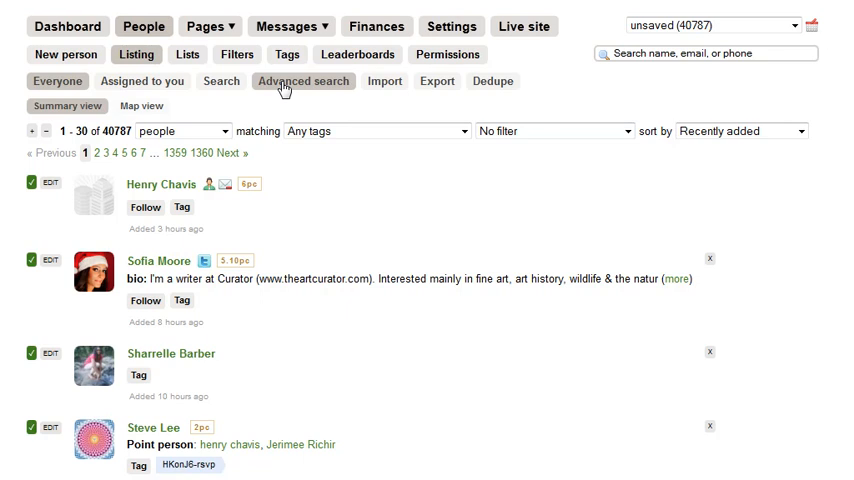
Open the advanced people search and expand the Contact history criteria.
click(302, 81)
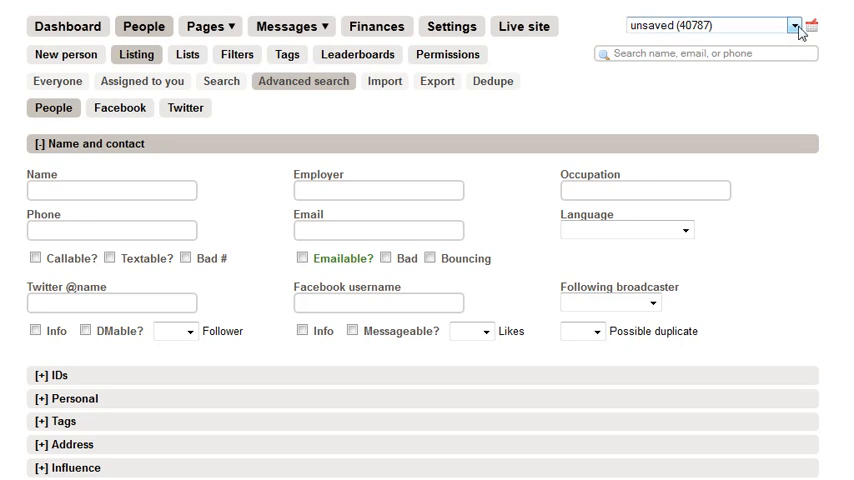
scroll(down, 3)
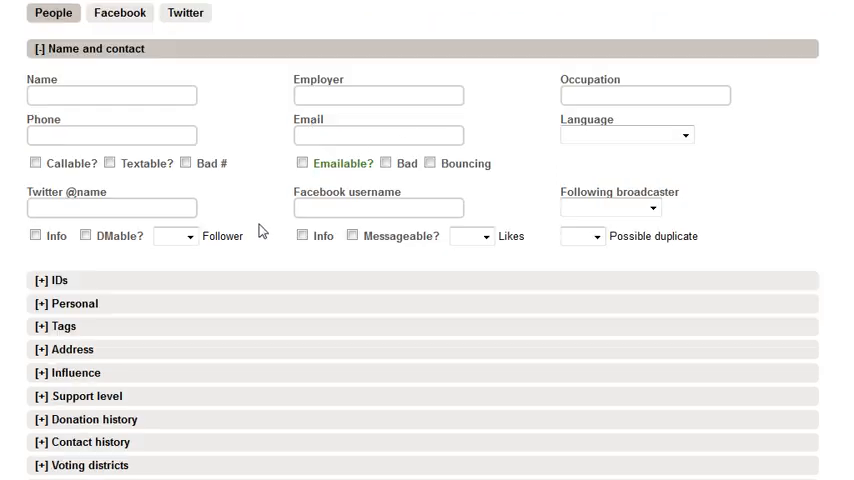
scroll(down, 3)
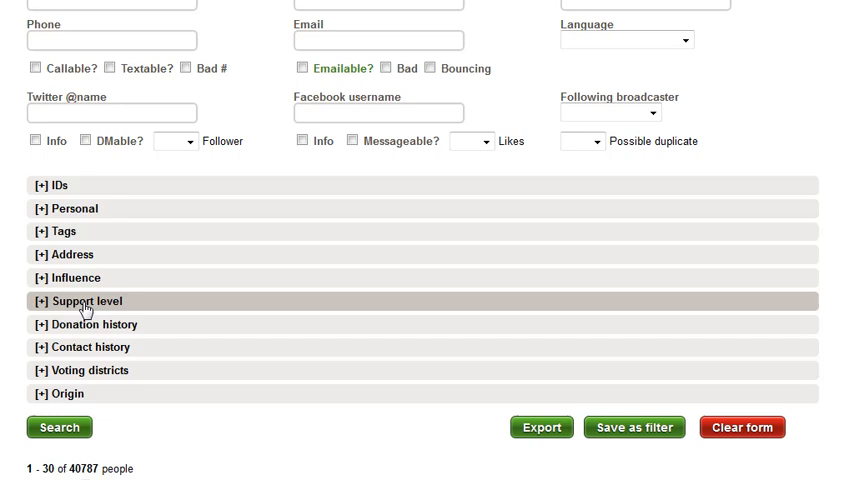
click(85, 347)
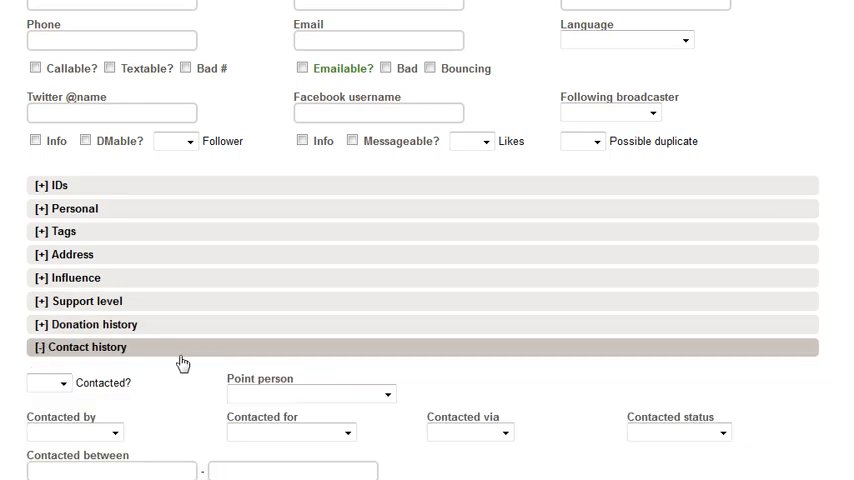
scroll(down, 3)
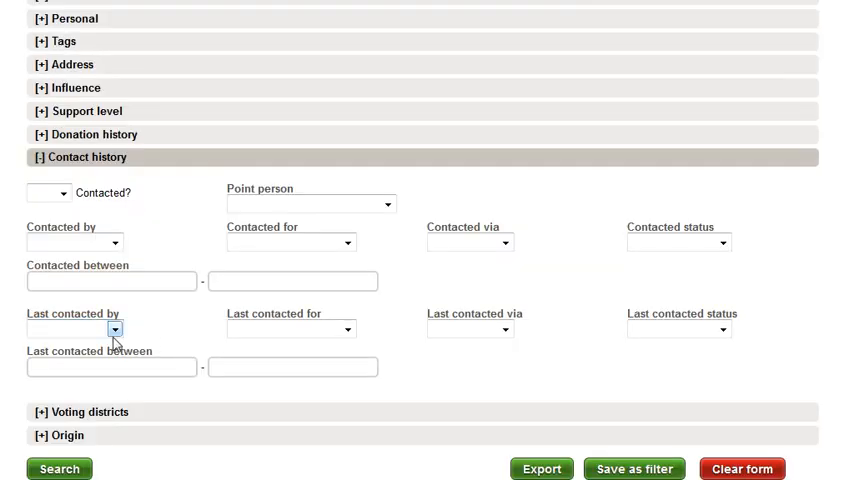
click(114, 329)
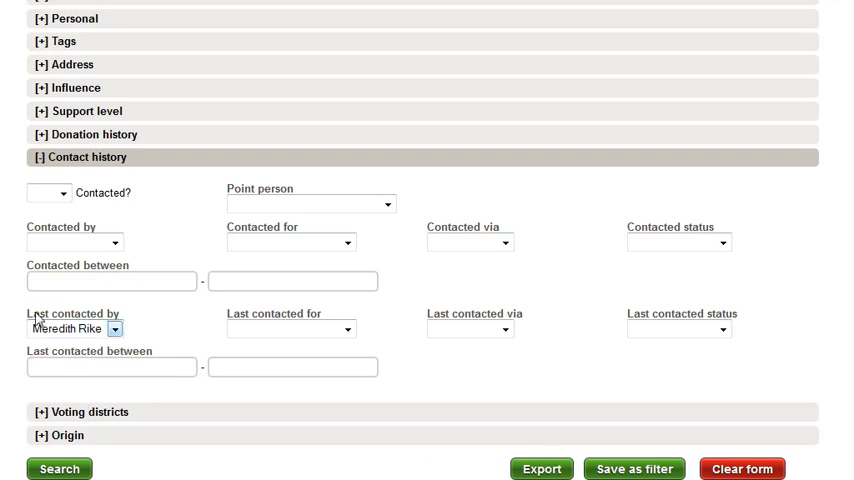
mouse_move(100, 277)
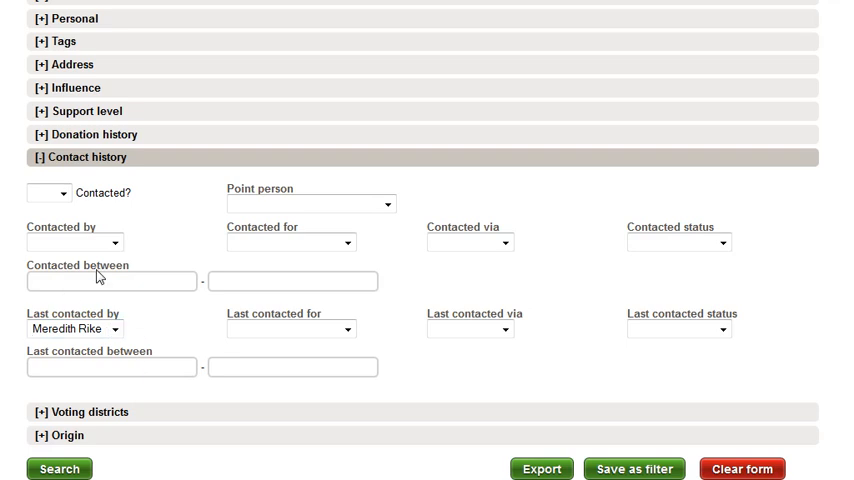
click(117, 328)
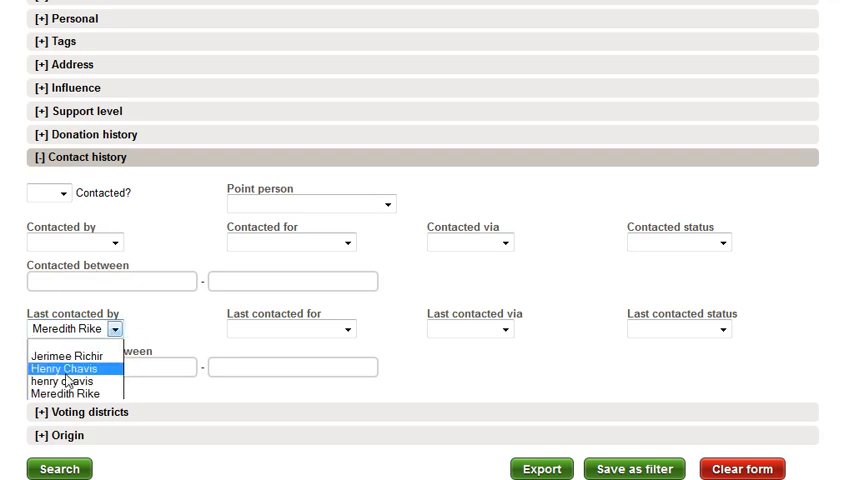
click(113, 242)
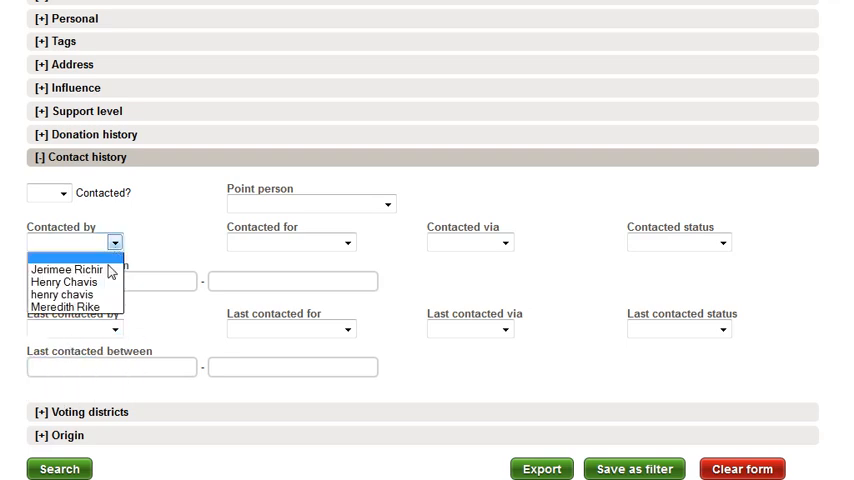
click(74, 306)
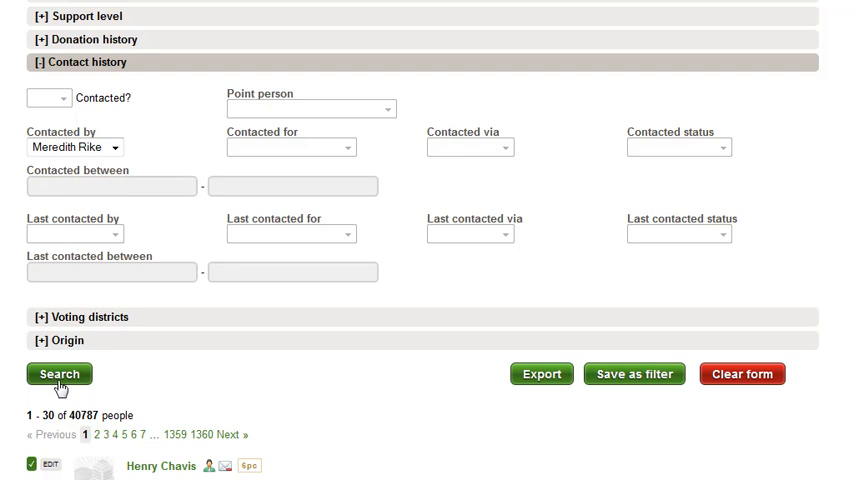
scroll(up, 3)
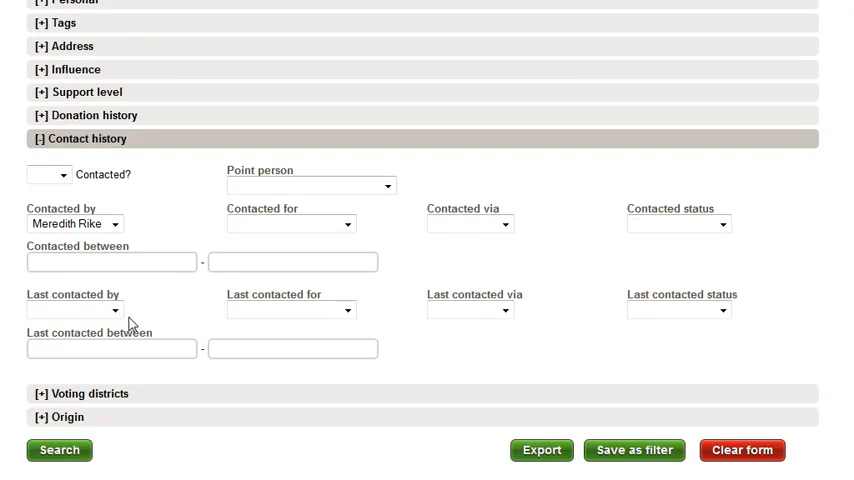
click(59, 450)
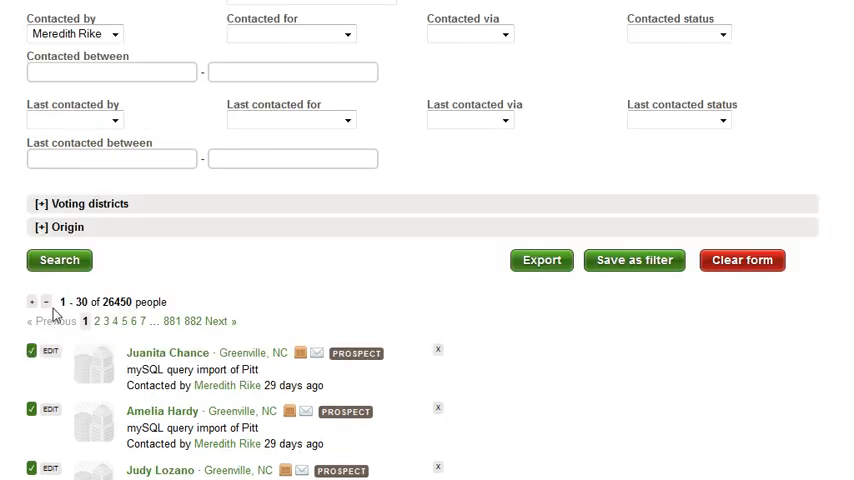
mouse_move(210, 310)
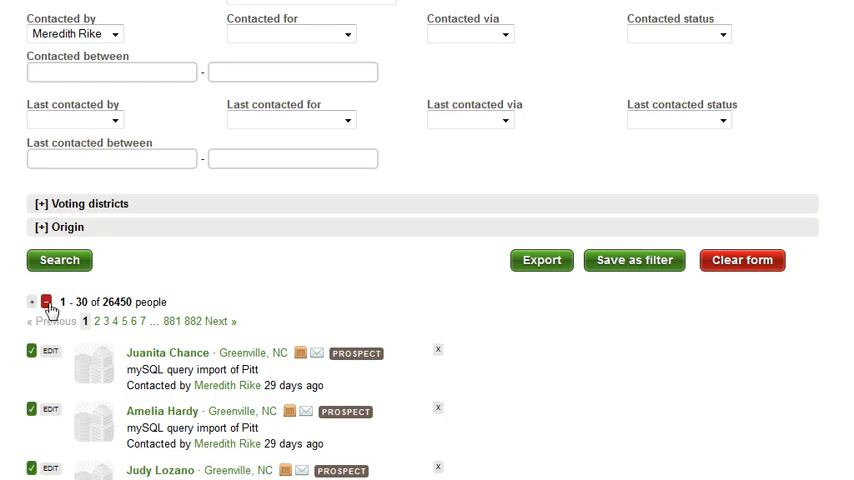
mouse_move(50, 301)
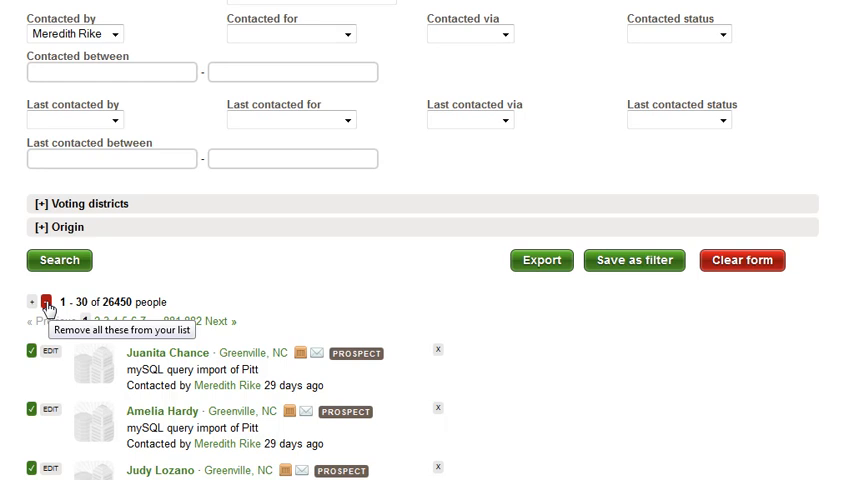
mouse_move(52, 308)
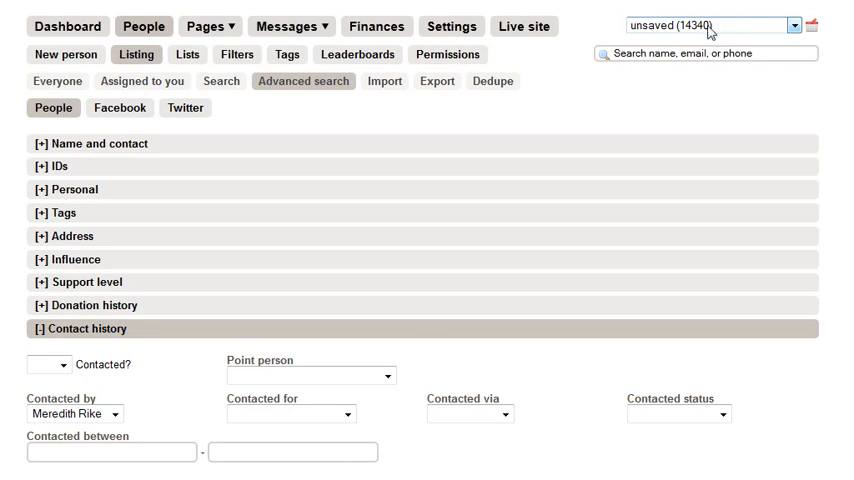
Collapse the Contact history and Support level filter sections.
scroll(down, 3)
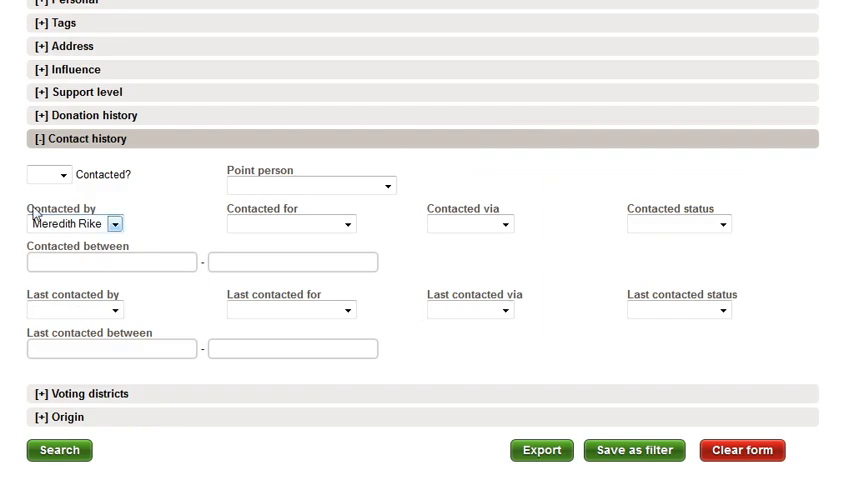
scroll(up, 3)
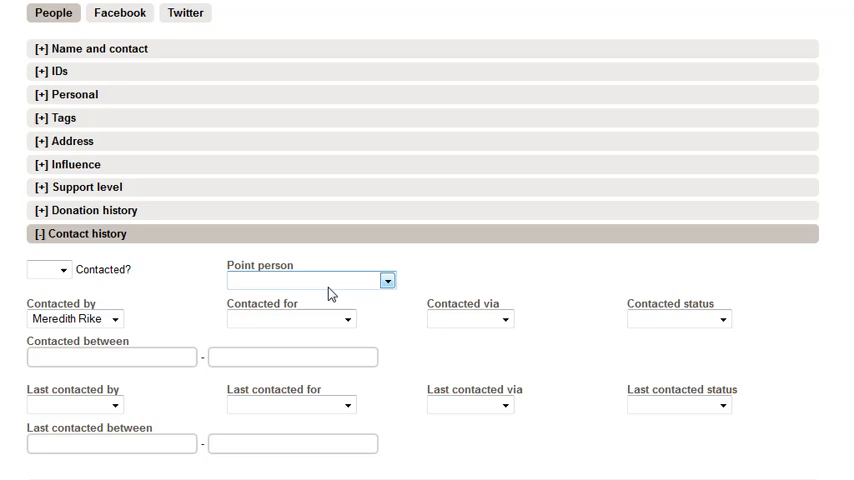
scroll(up, 3)
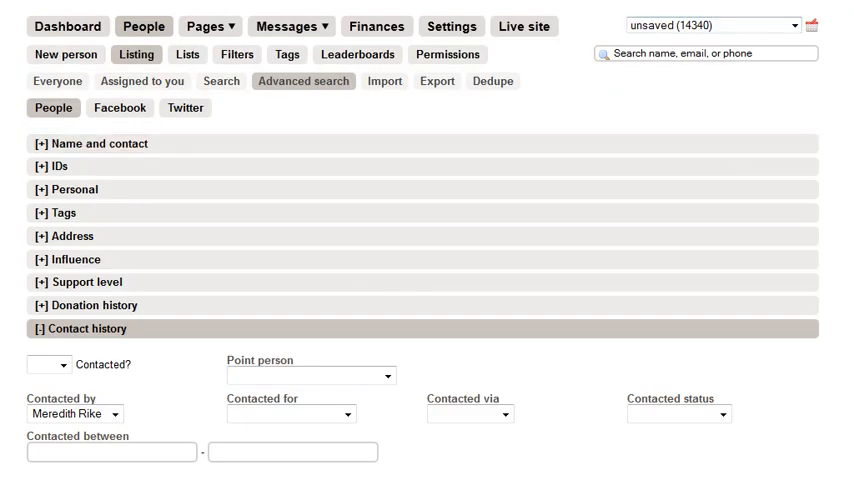
scroll(down, 3)
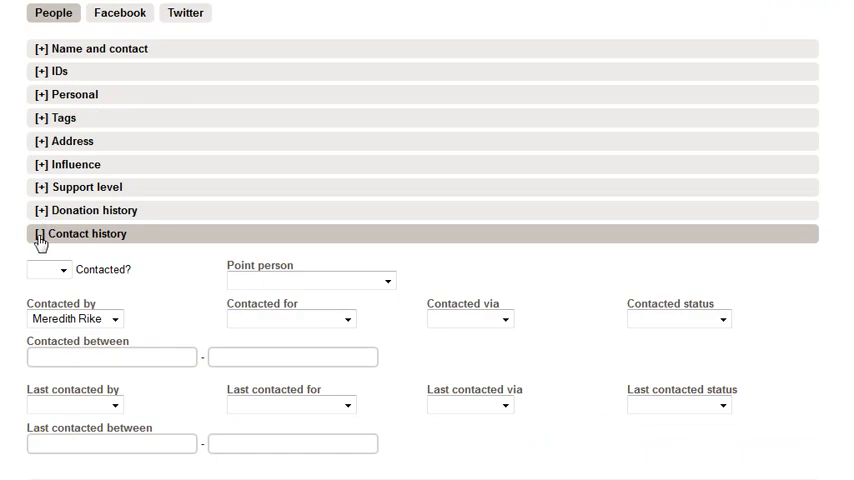
click(82, 187)
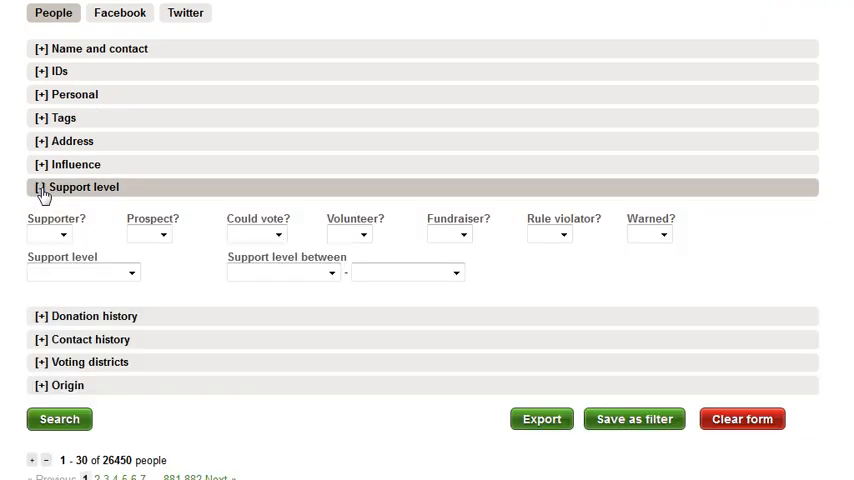
click(87, 316)
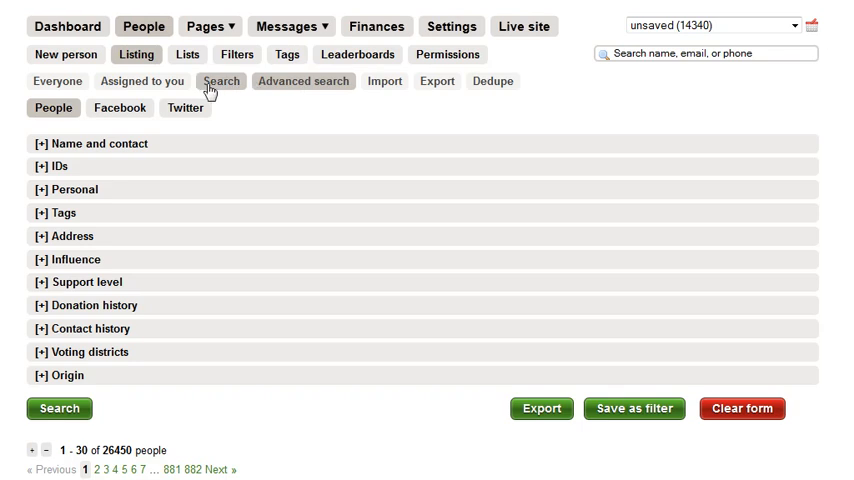
Look over tags and saved filters, then open the unsaved 14,340-person list.
click(288, 55)
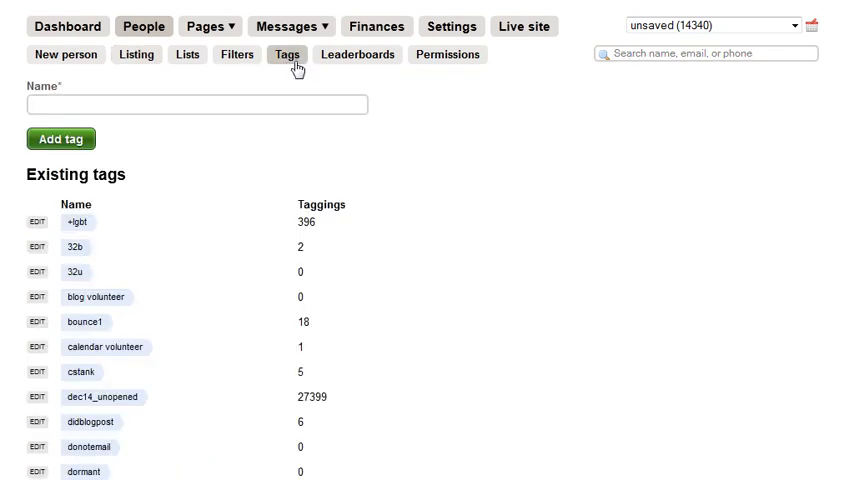
click(237, 55)
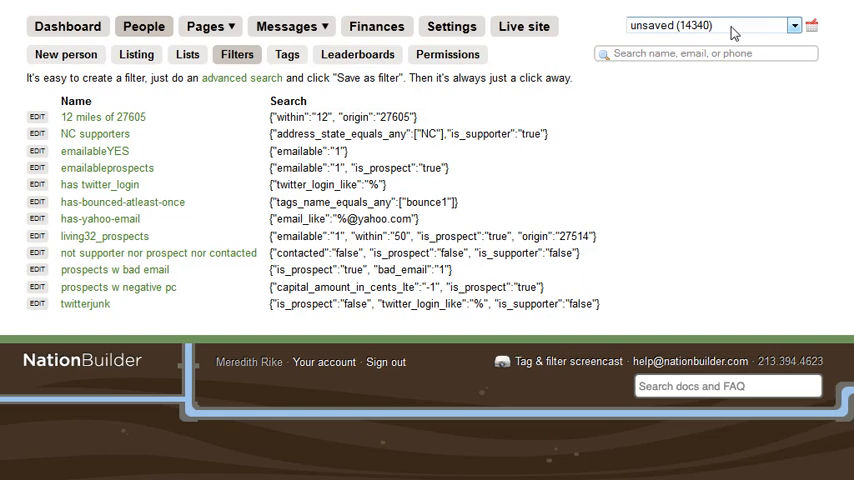
click(136, 54)
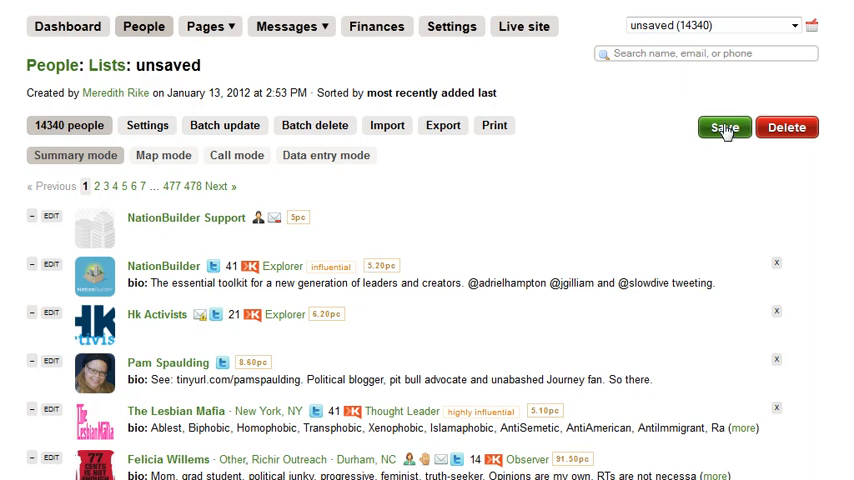
Save the list with the name and slug 'test list'.
click(724, 127)
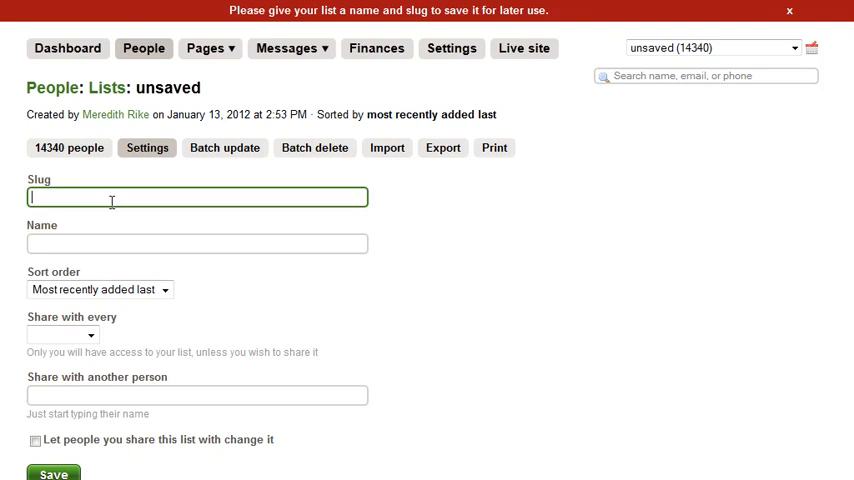
text(test)
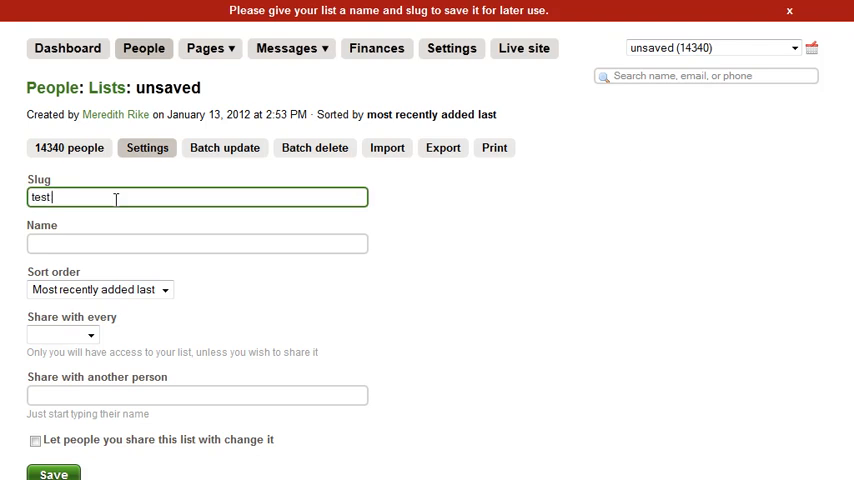
text(list)
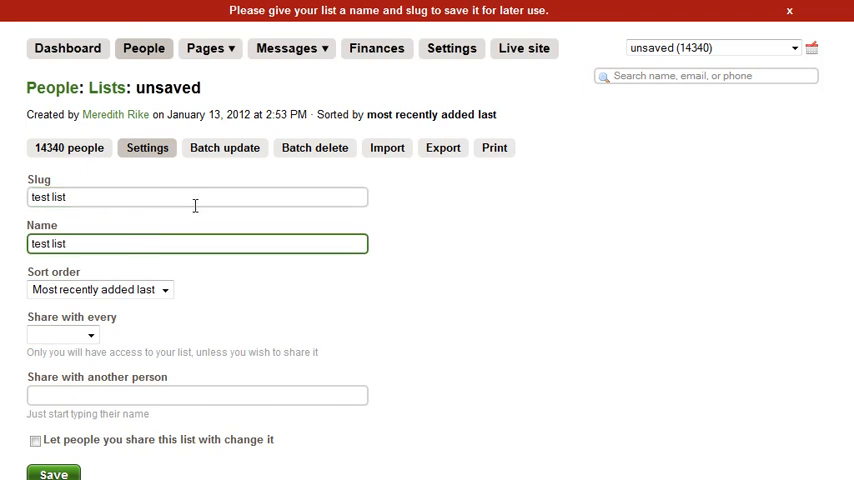
scroll(down, 3)
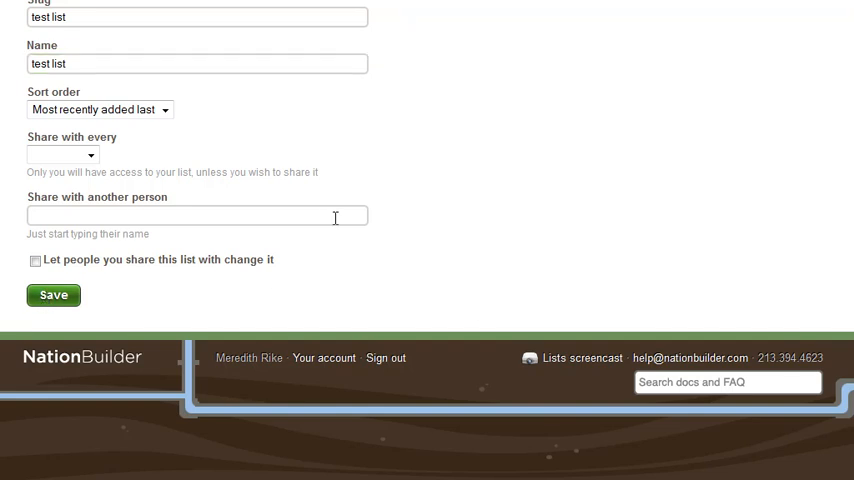
click(53, 294)
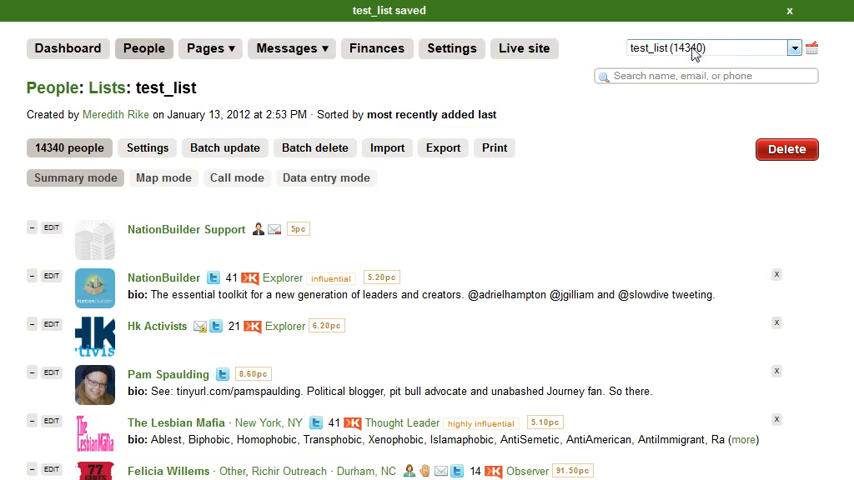